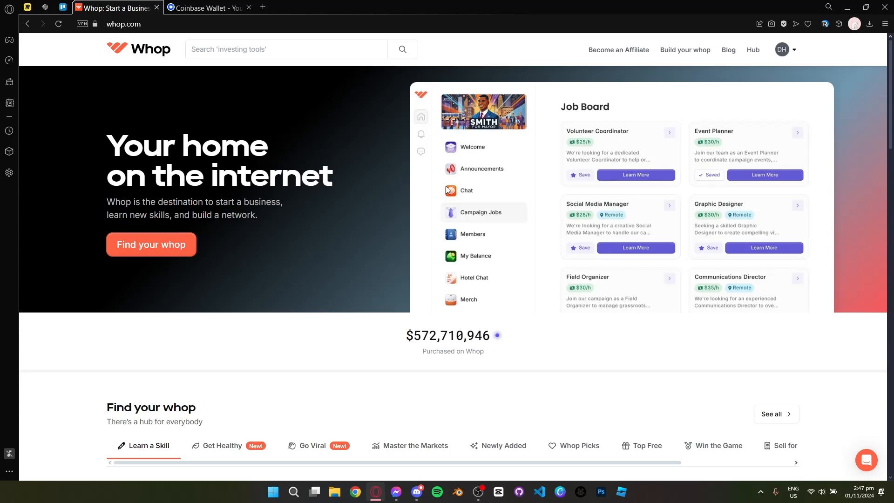
Step: Return to the Whop home page and expand the signed-in account's avatar menu
left_click(208, 8)
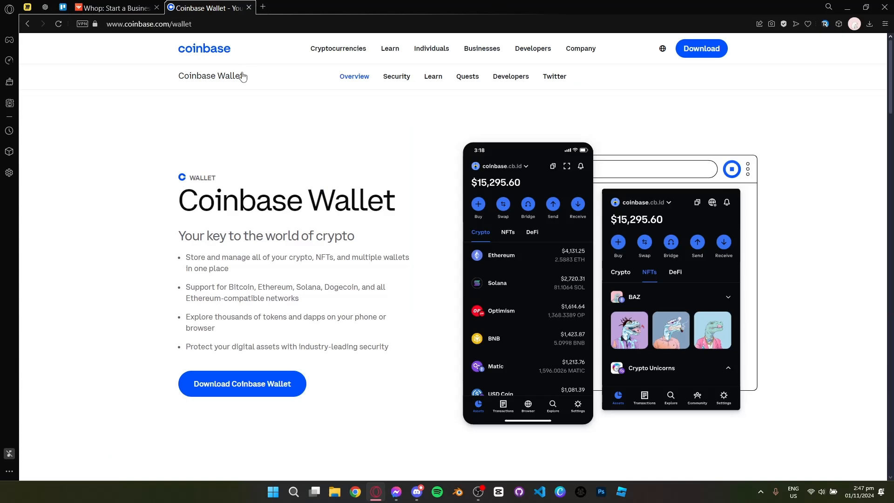
left_click(113, 8)
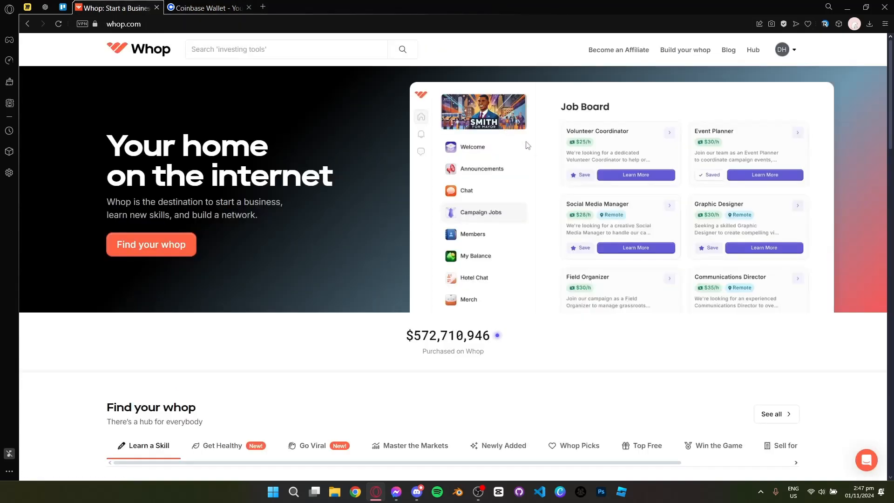
mouse_move(858, 55)
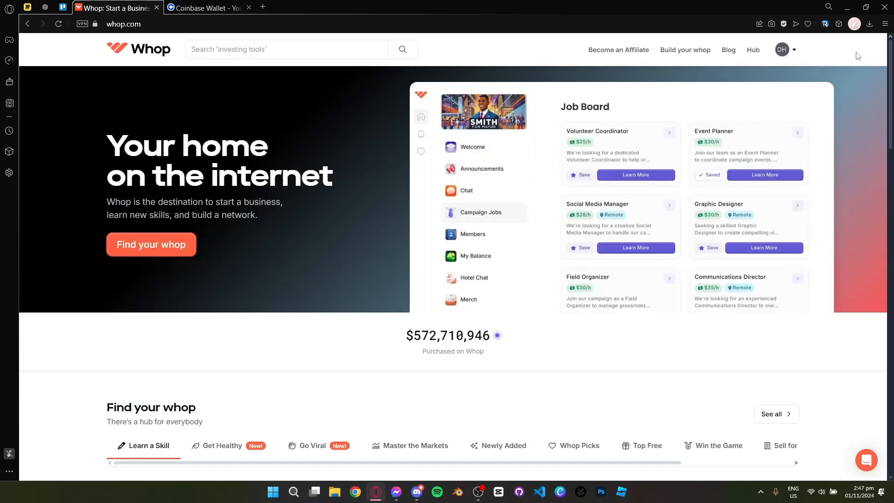
mouse_move(798, 98)
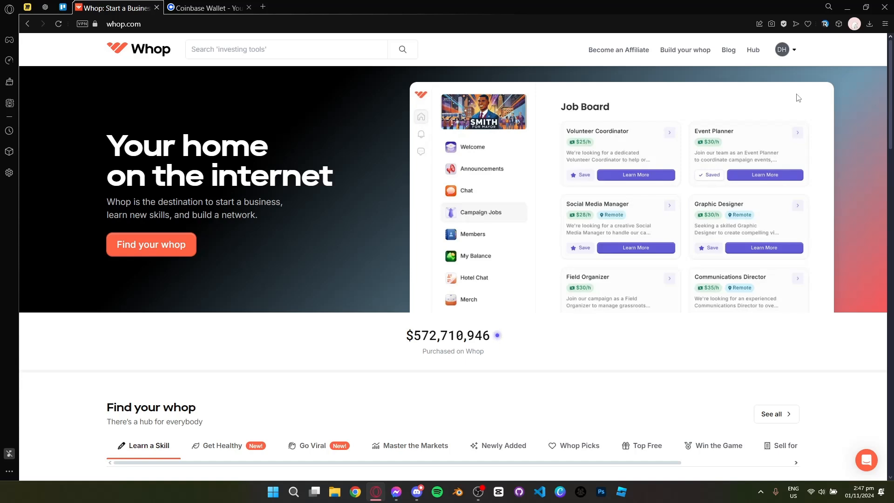
left_click(785, 49)
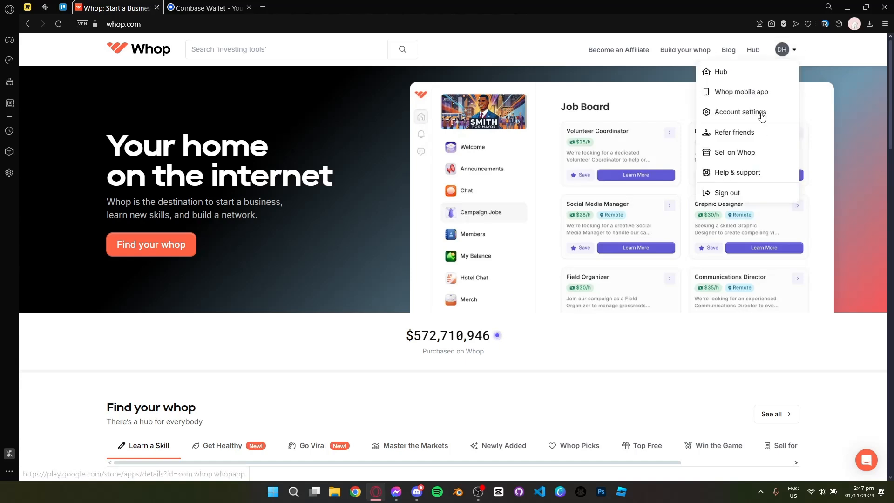
mouse_move(715, 119)
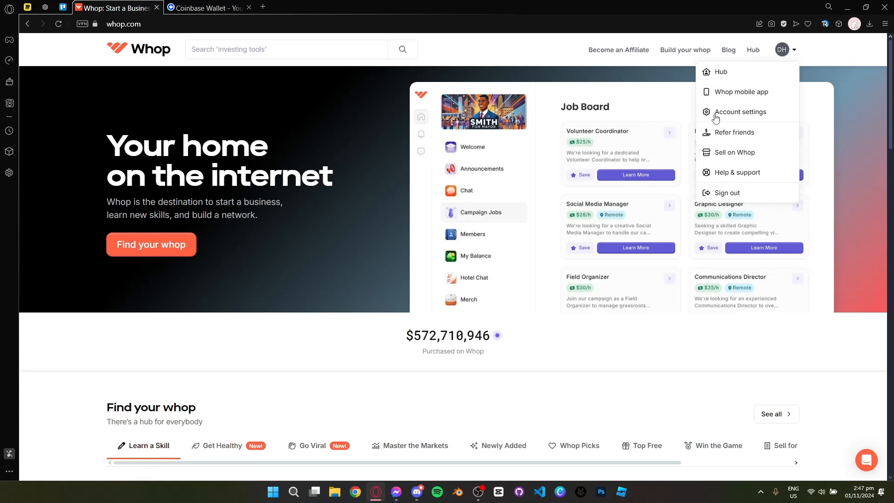
Step: Go to Account settings > Payment info and start Add a wallet under Crypto wallets
left_click(740, 112)
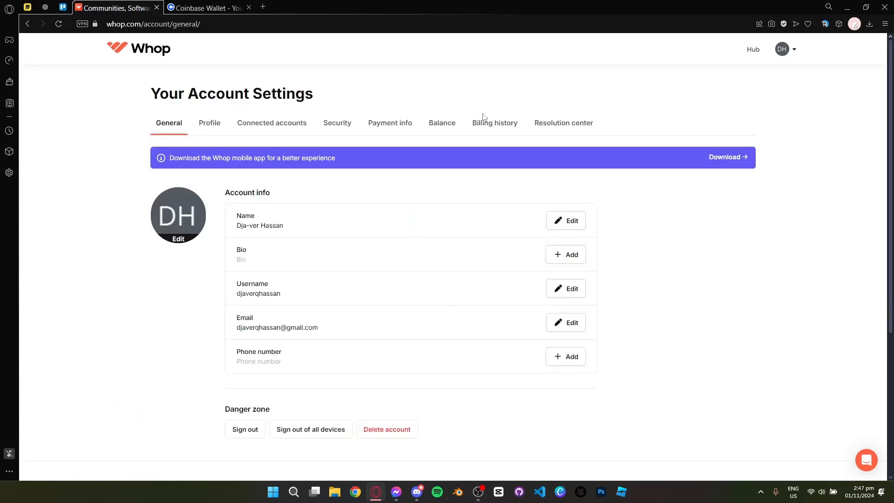
left_click(390, 123)
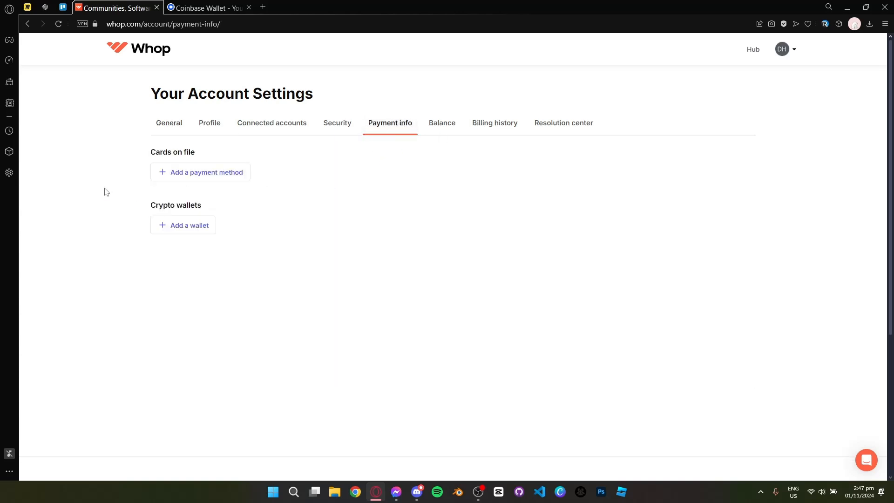
mouse_move(227, 235)
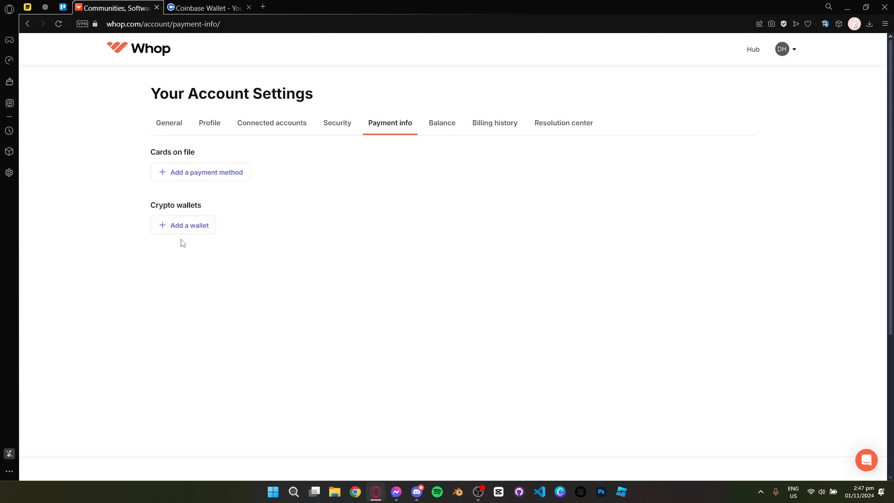
mouse_move(269, 192)
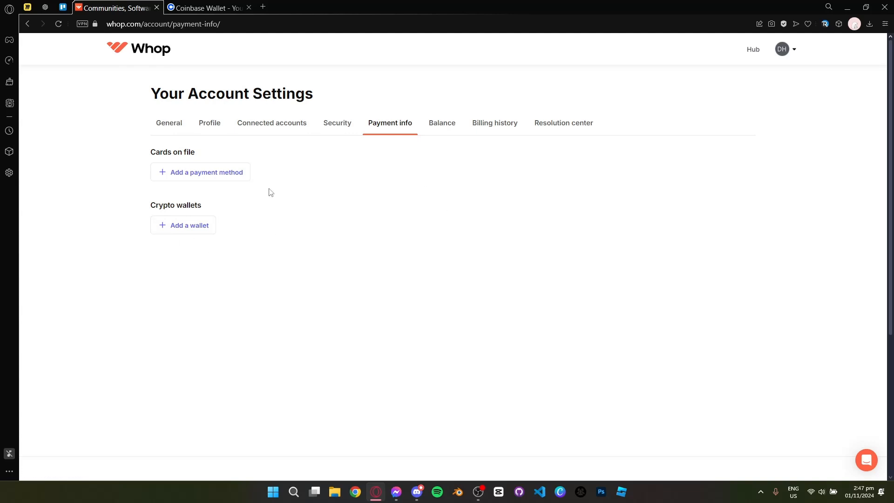
mouse_move(199, 226)
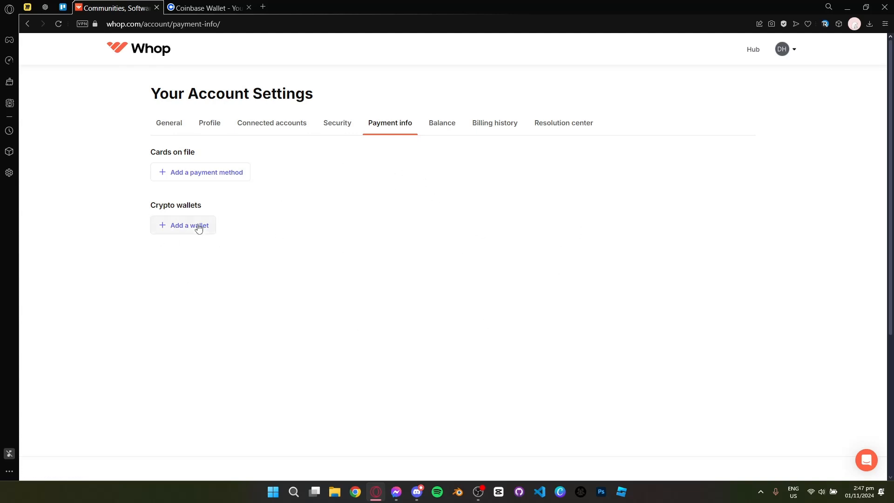
left_click(190, 224)
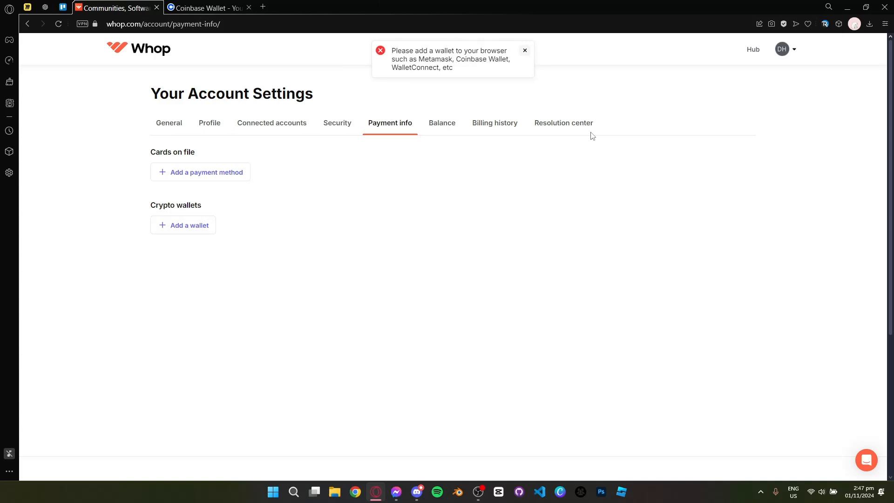
Step: Switch to the Coinbase Wallet browser tab showing its download page
left_click(208, 8)
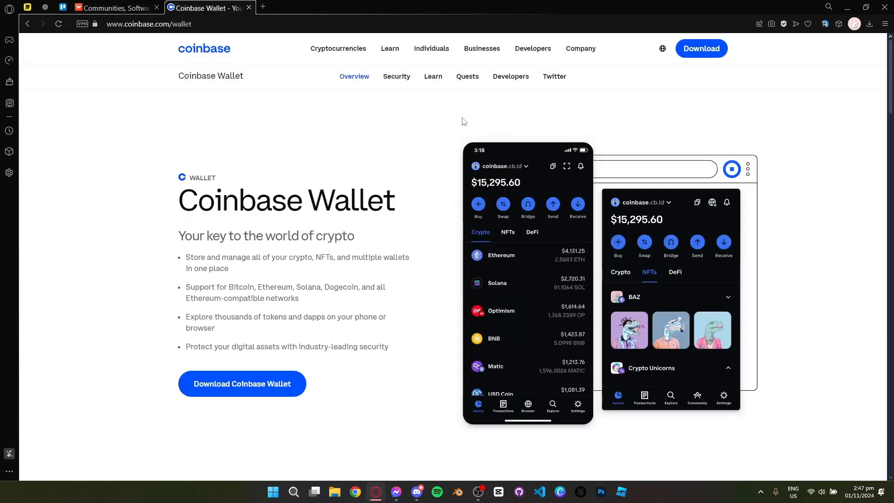
mouse_move(753, 206)
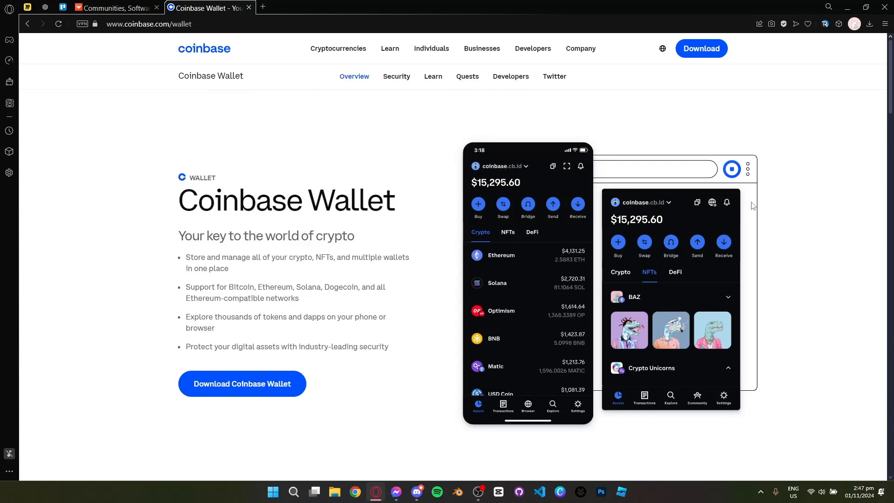
mouse_move(818, 168)
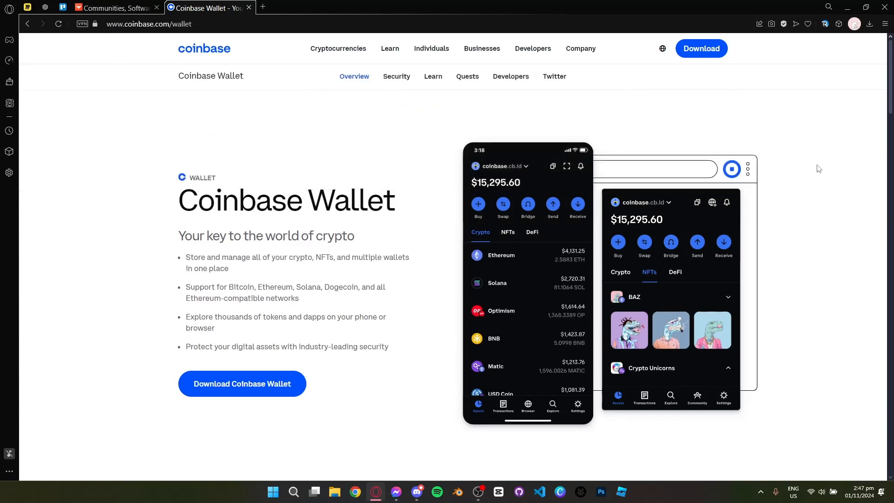
mouse_move(579, 214)
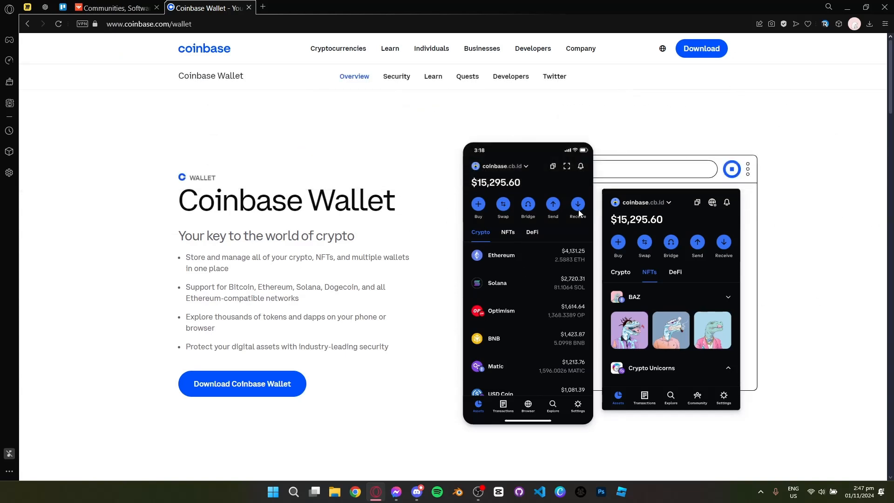